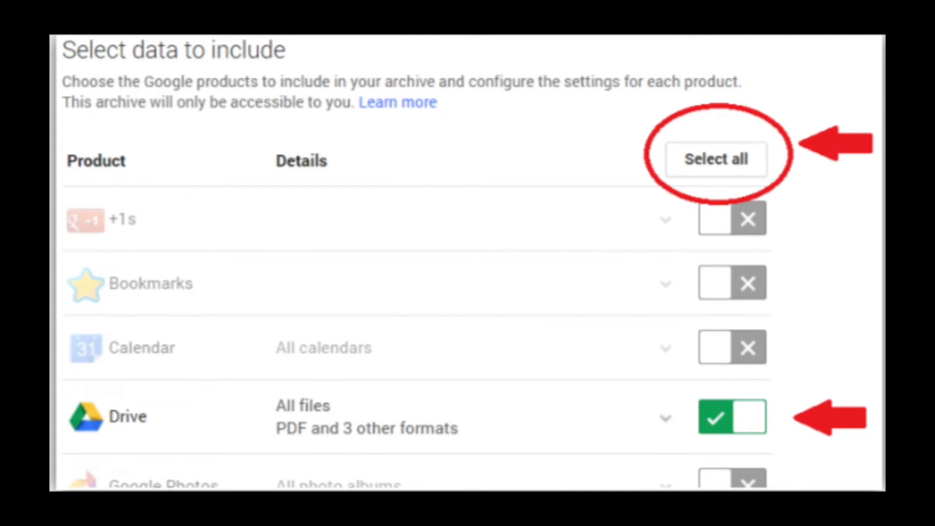
Scroll to the bottom of the product list with only Drive left selected
scroll("down", 3)
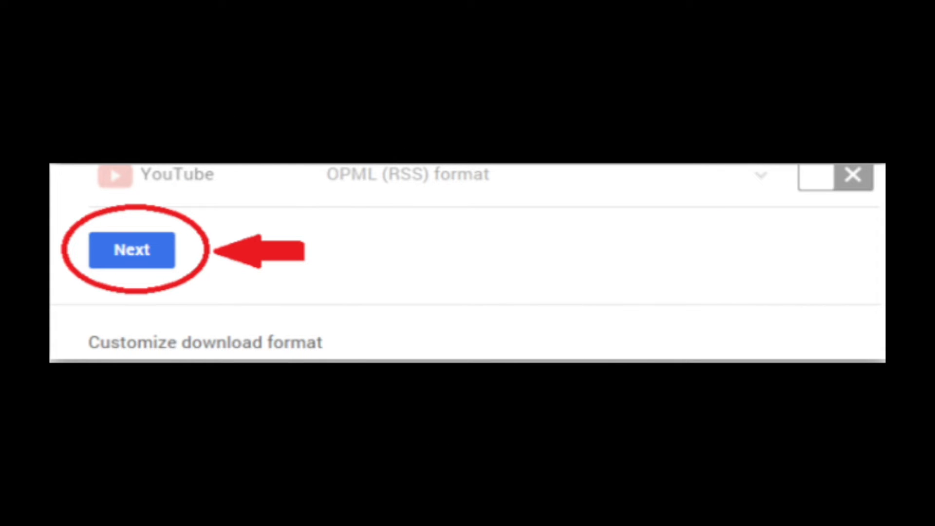
Create the Drive archive as .zip with email-link delivery and start downloading the 51.8 MB file
left_click(131, 249)
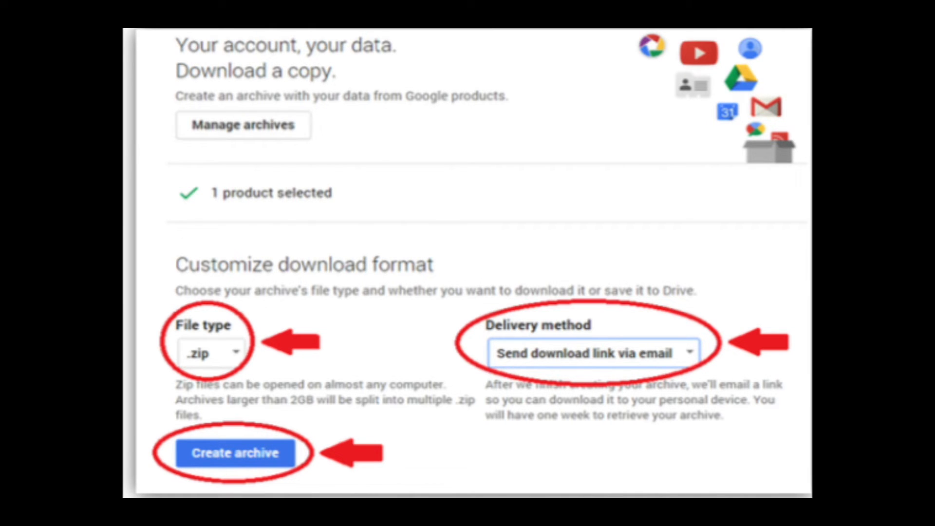
left_click(234, 453)
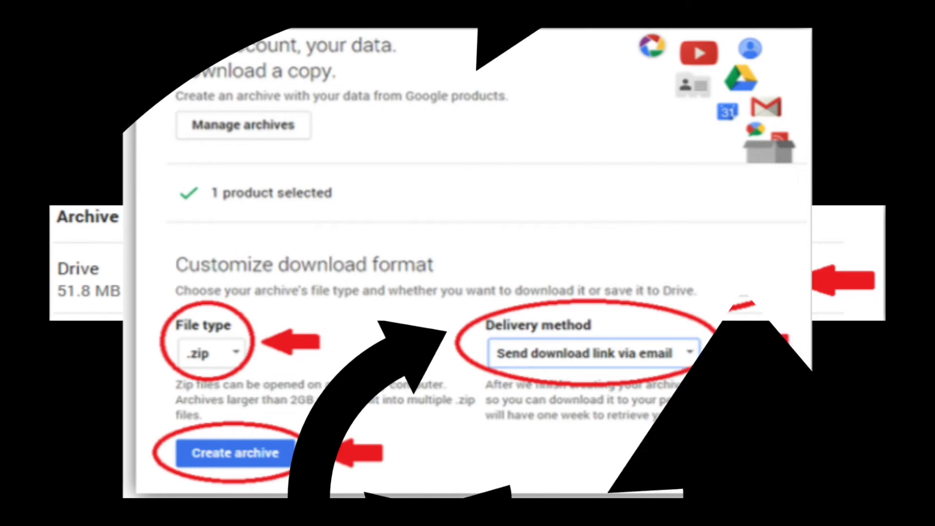
left_click(232, 453)
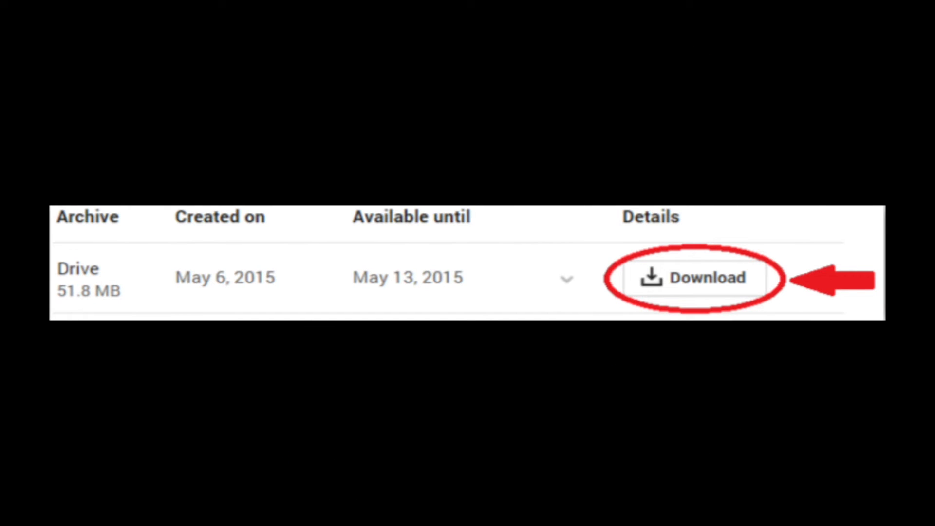
left_click(696, 278)
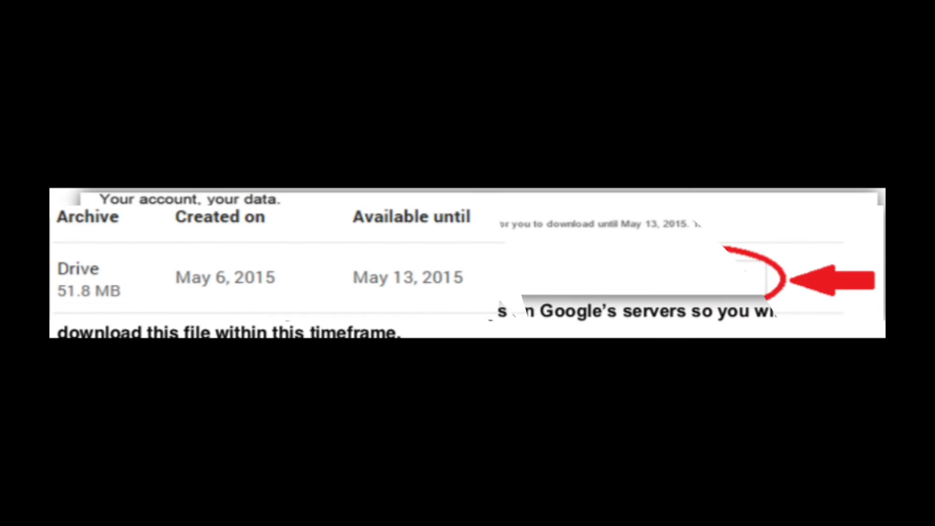